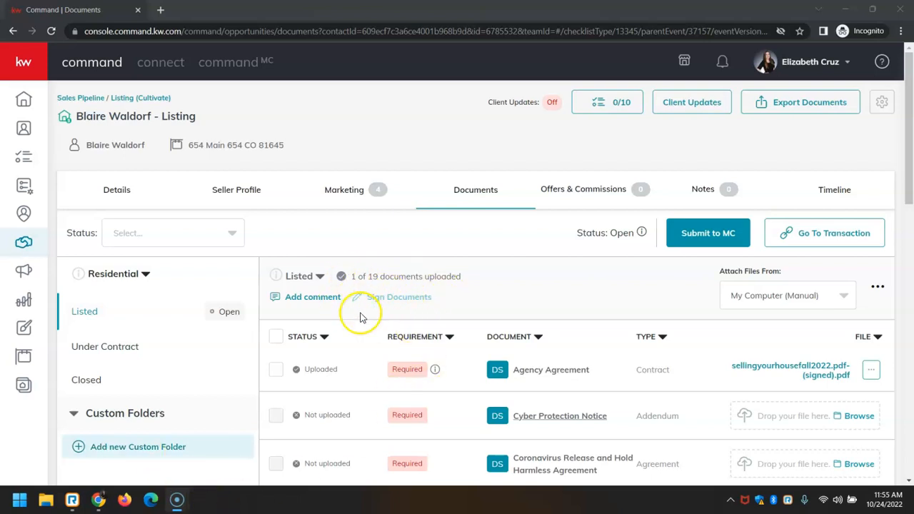
mouse_move(459, 288)
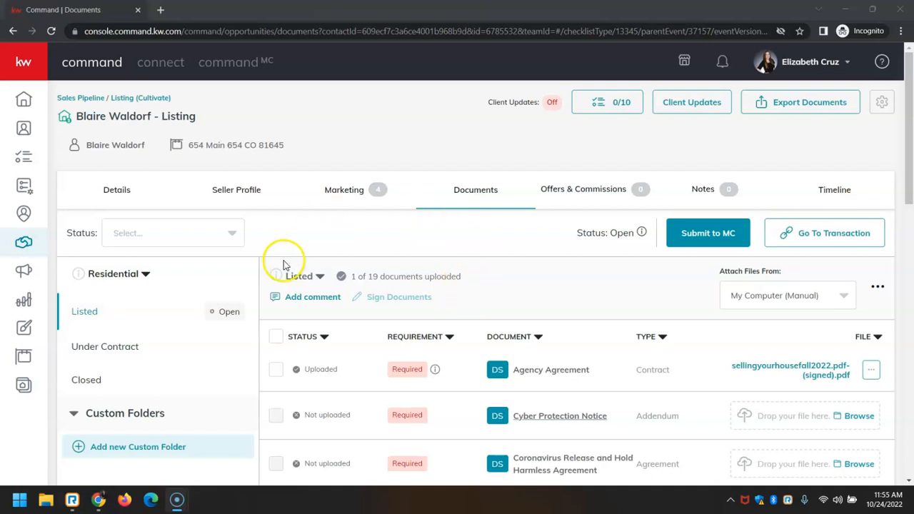
mouse_move(258, 162)
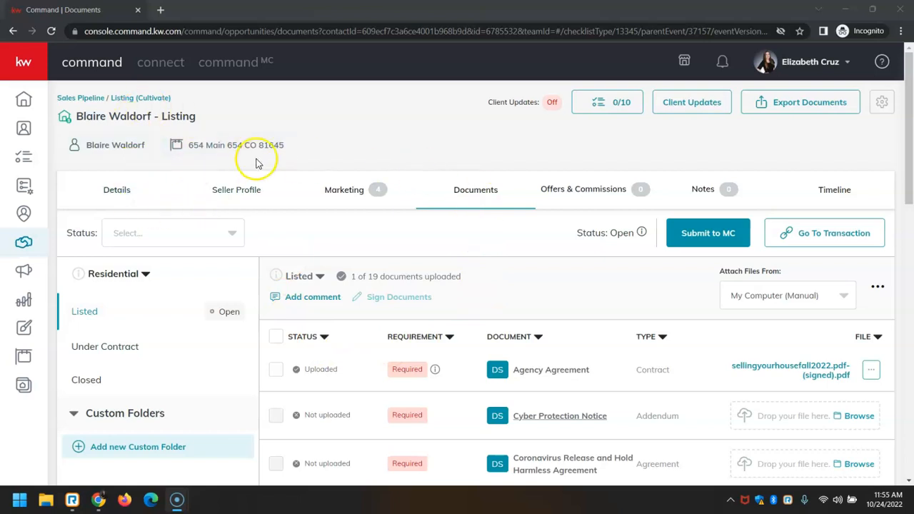
mouse_move(507, 172)
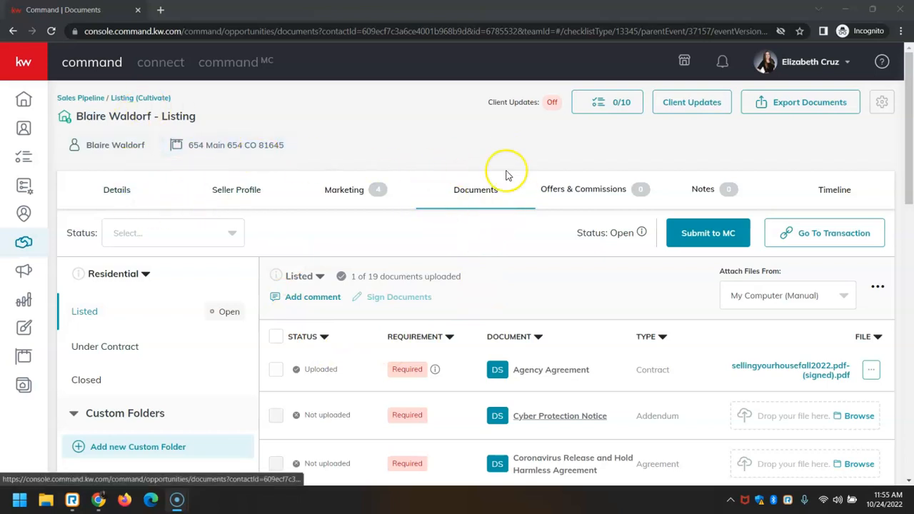
mouse_move(476, 206)
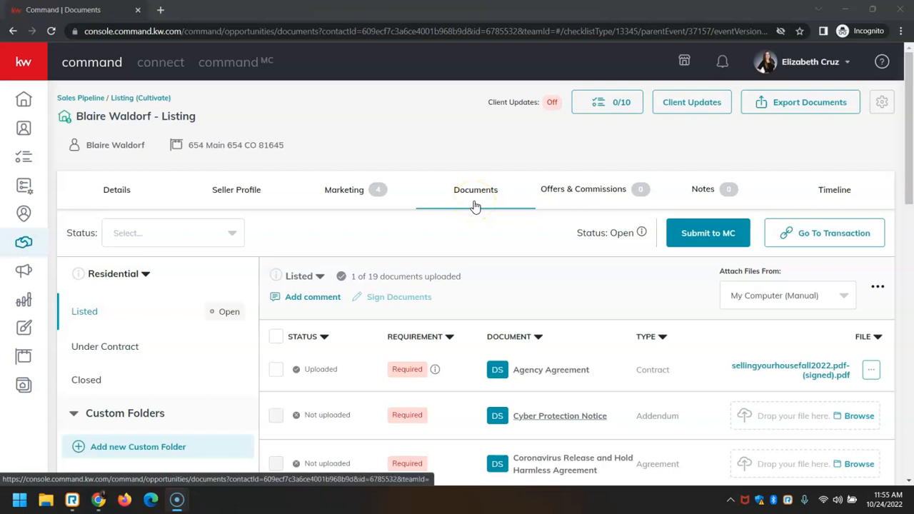
mouse_move(548, 235)
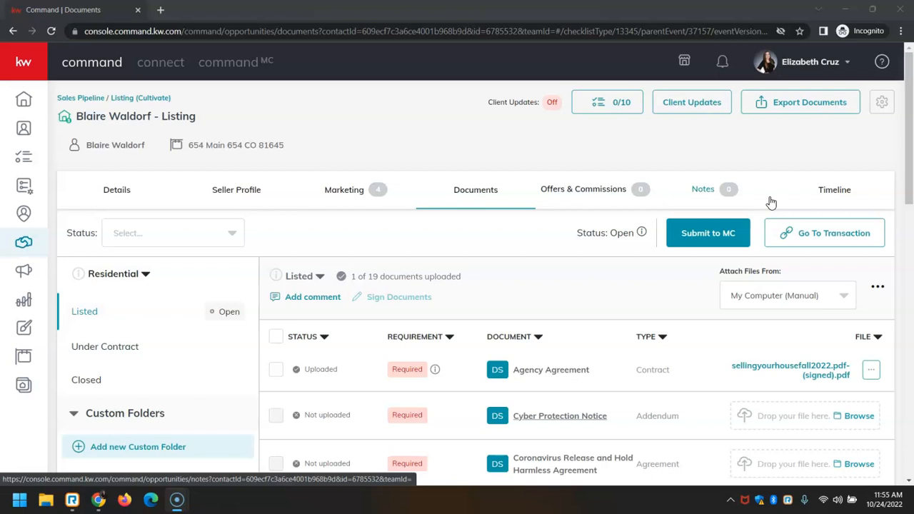
mouse_move(778, 194)
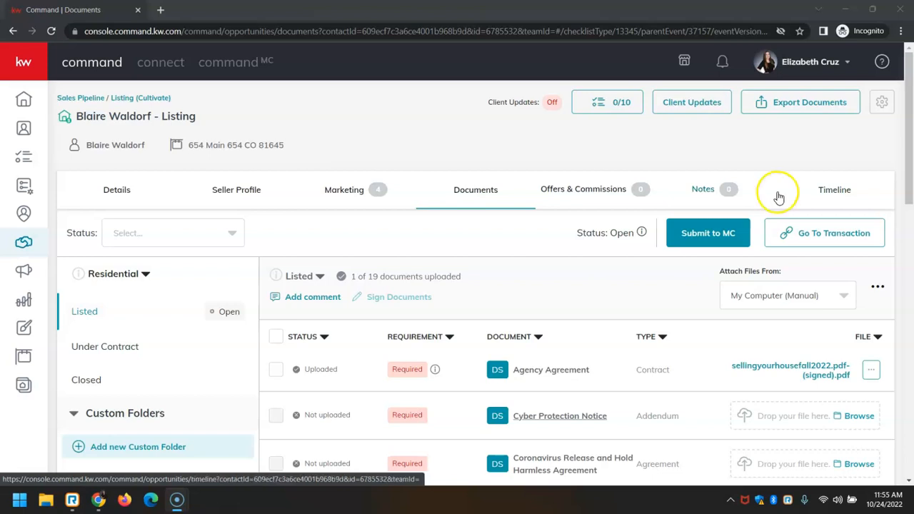
mouse_move(778, 193)
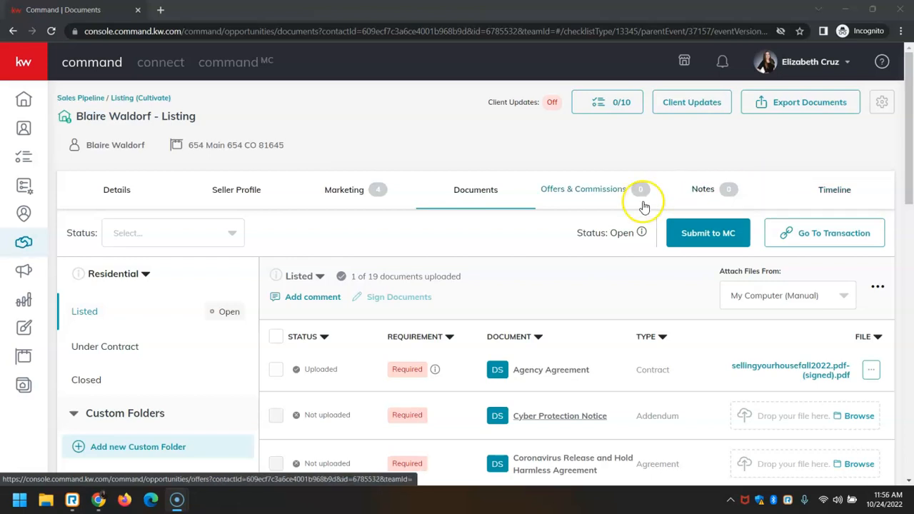
Attach kcrar-lead-based-paint-disclosure-addendum.pdf to the Lead Based Paint Disclosure checklist row
scroll(down, 3)
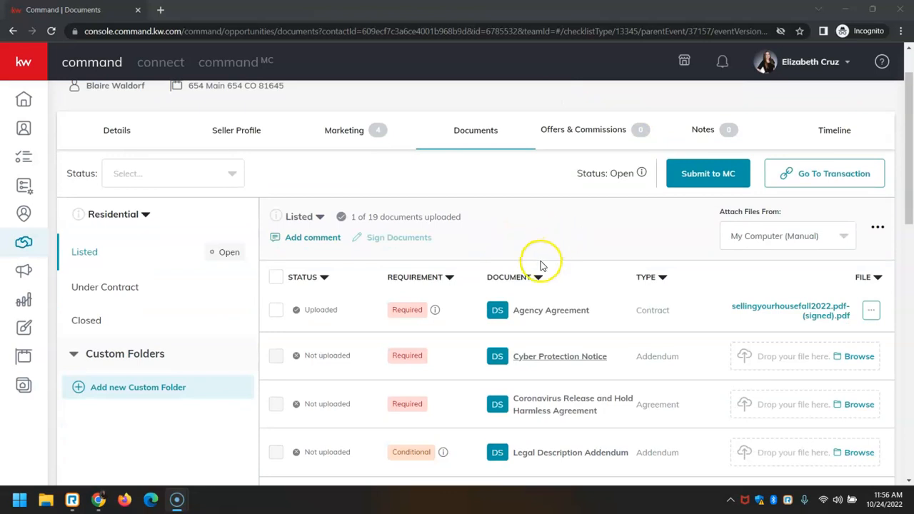
scroll(down, 3)
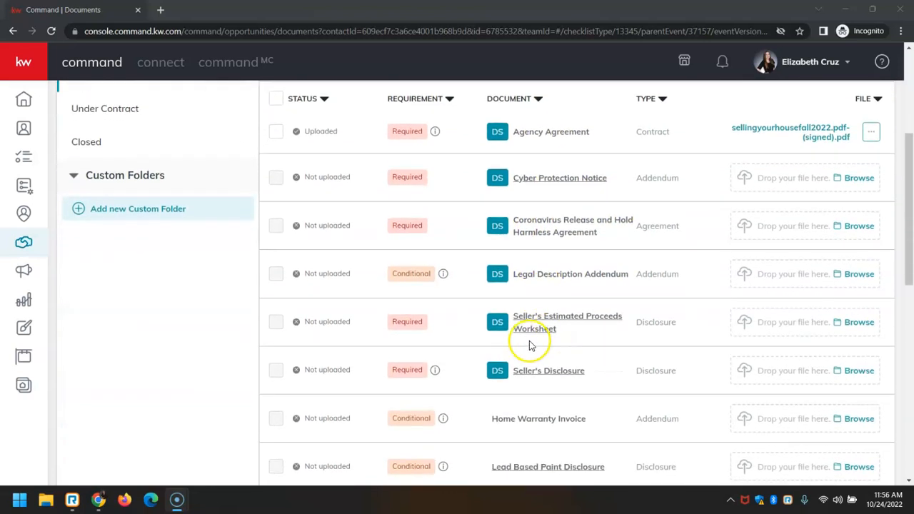
scroll(down, 3)
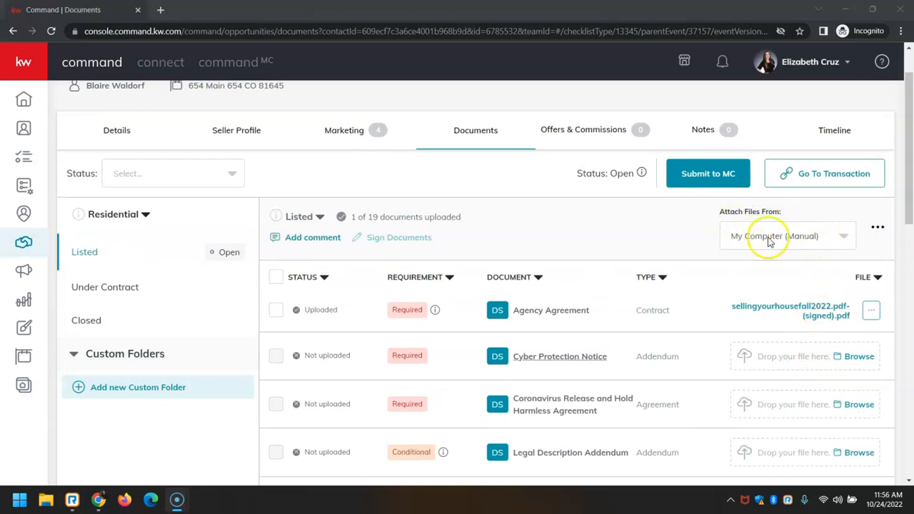
scroll(down, 3)
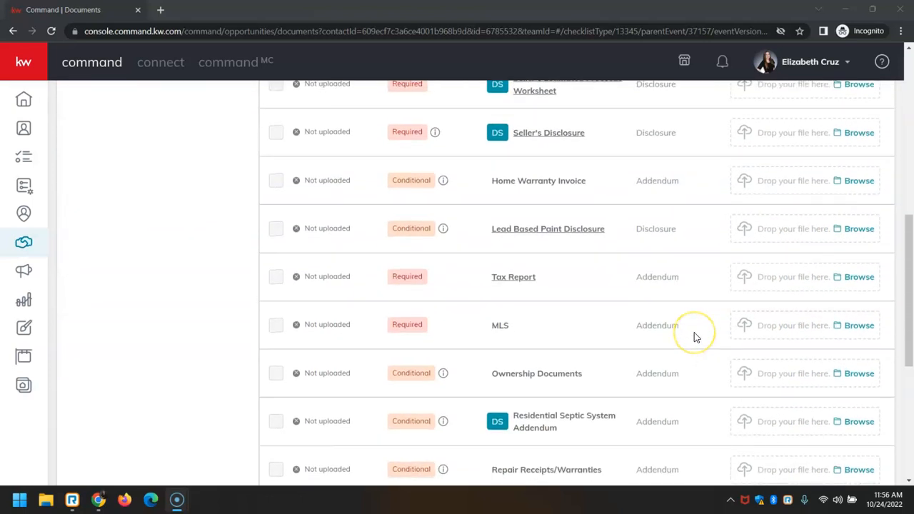
scroll(down, 3)
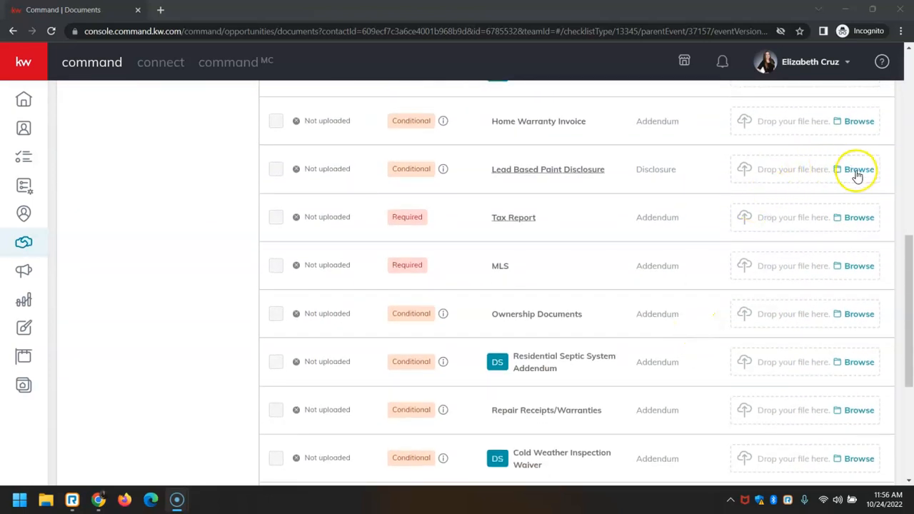
click(857, 170)
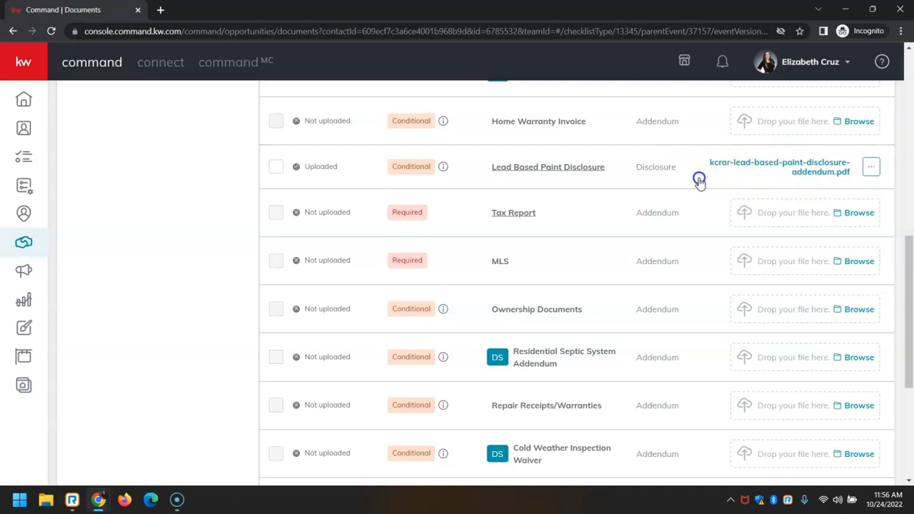
mouse_move(692, 169)
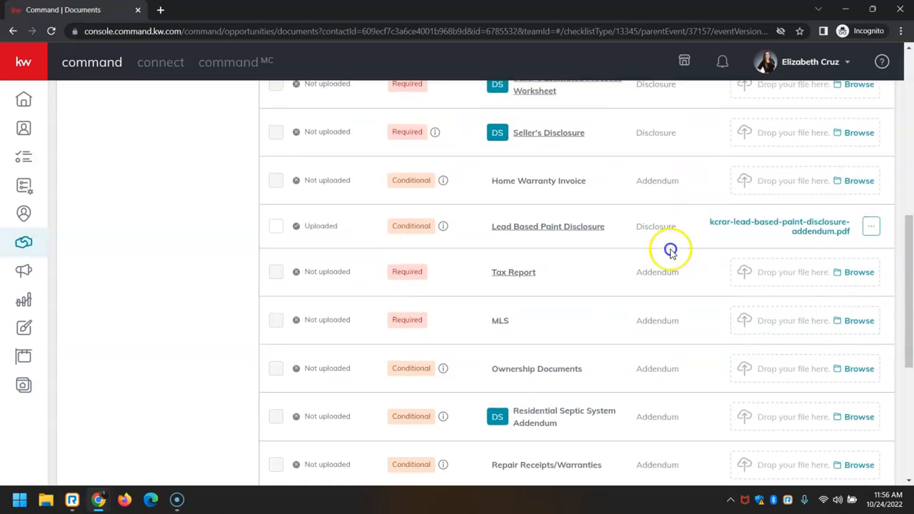
mouse_move(708, 210)
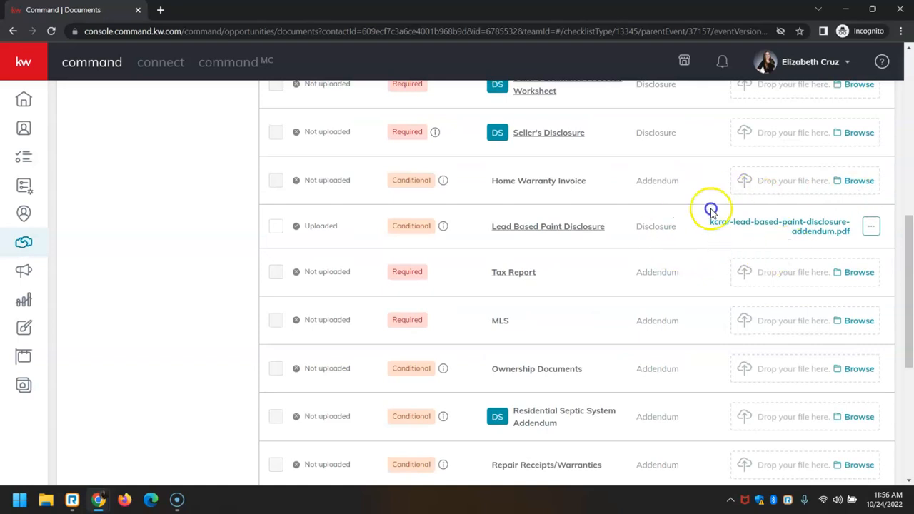
mouse_move(742, 249)
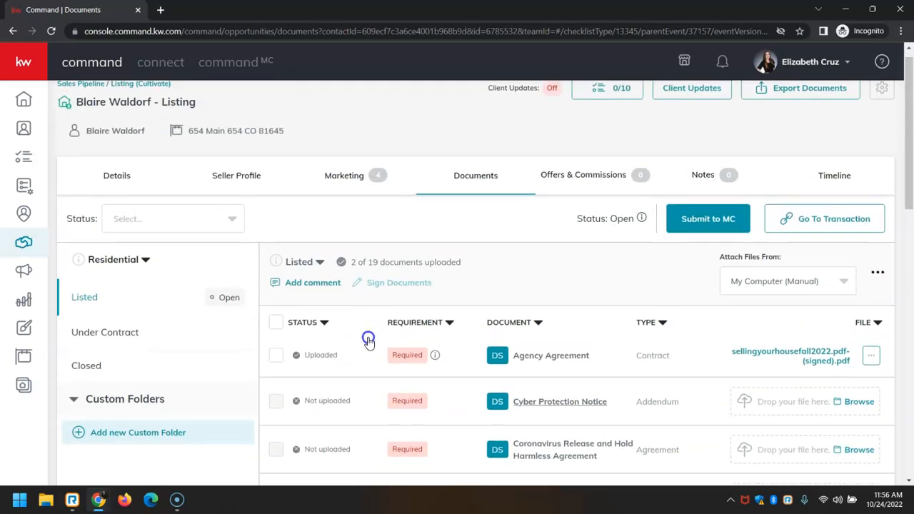
Select the Lead Based Paint Disclosure in the Documents checklist (2 of 19 uploaded)
scroll(down, 3)
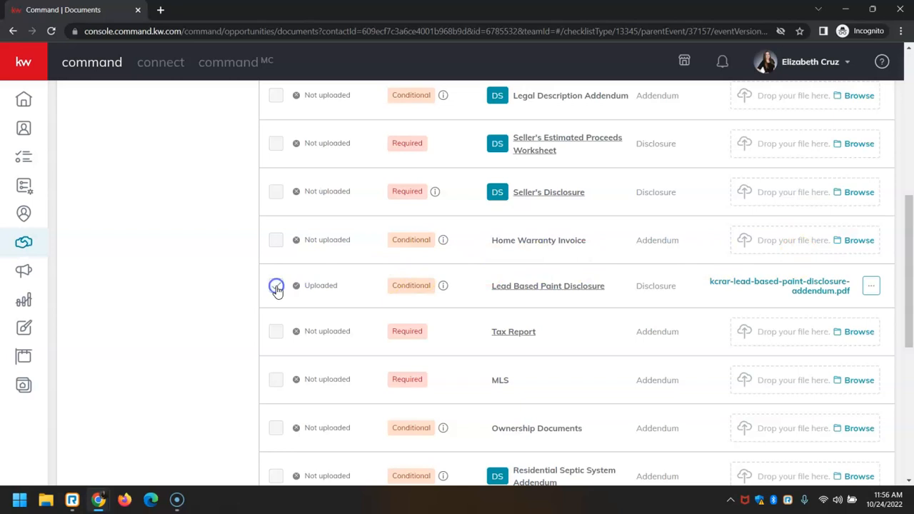
click(276, 285)
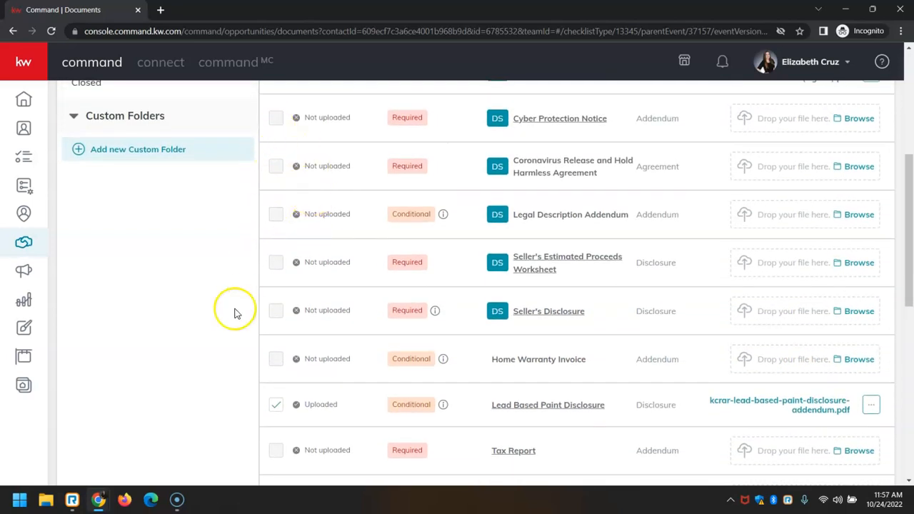
scroll(down, 3)
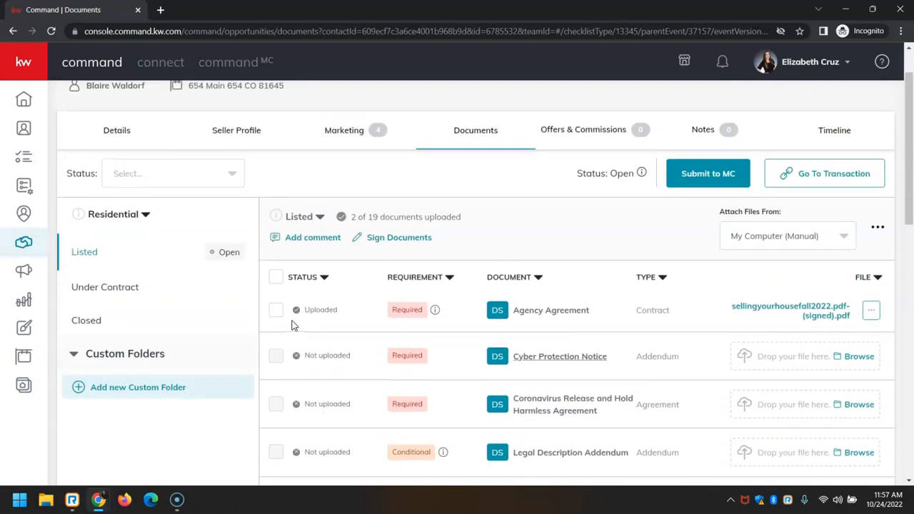
mouse_move(343, 216)
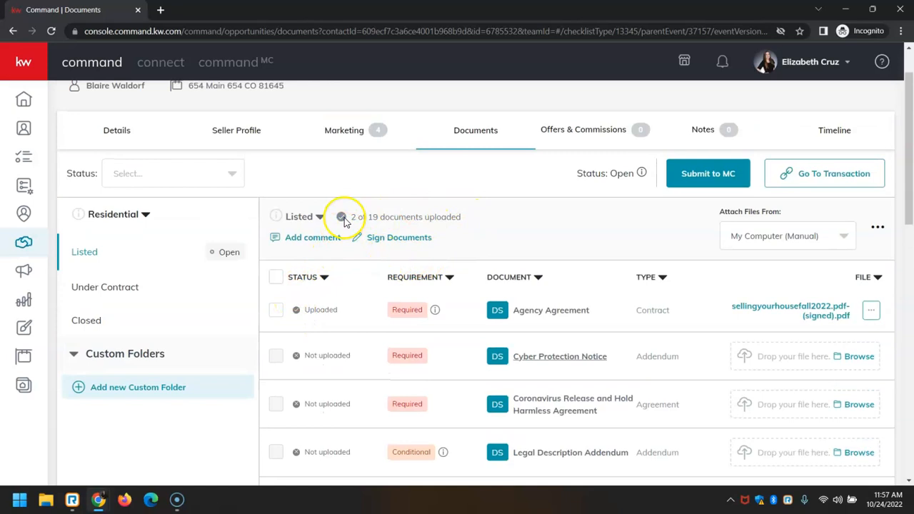
mouse_move(436, 207)
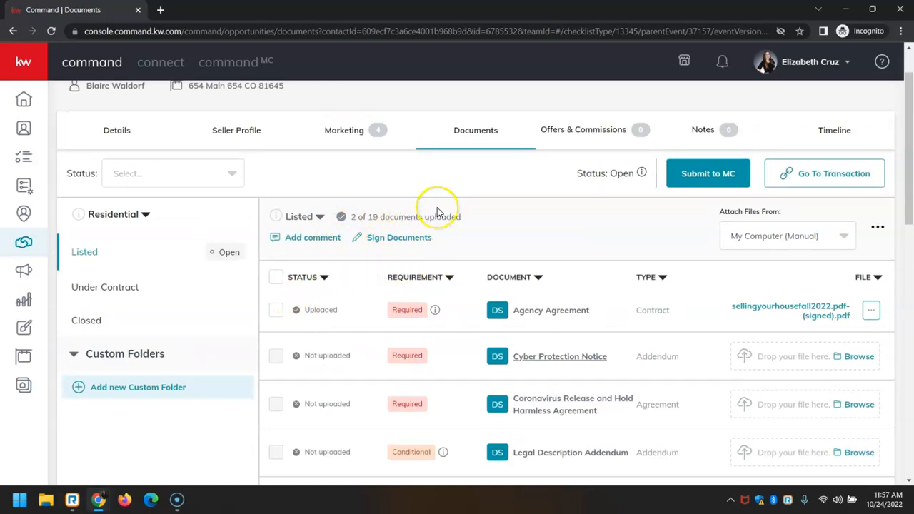
mouse_move(473, 246)
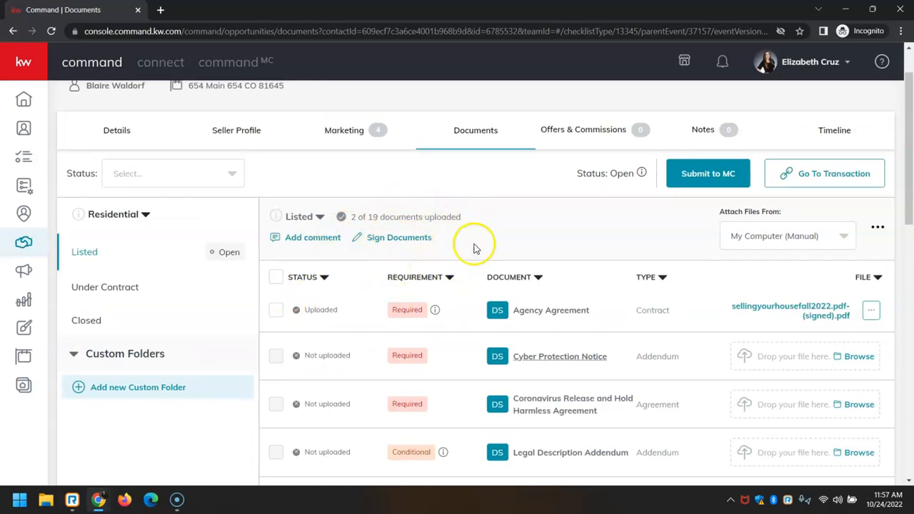
mouse_move(430, 249)
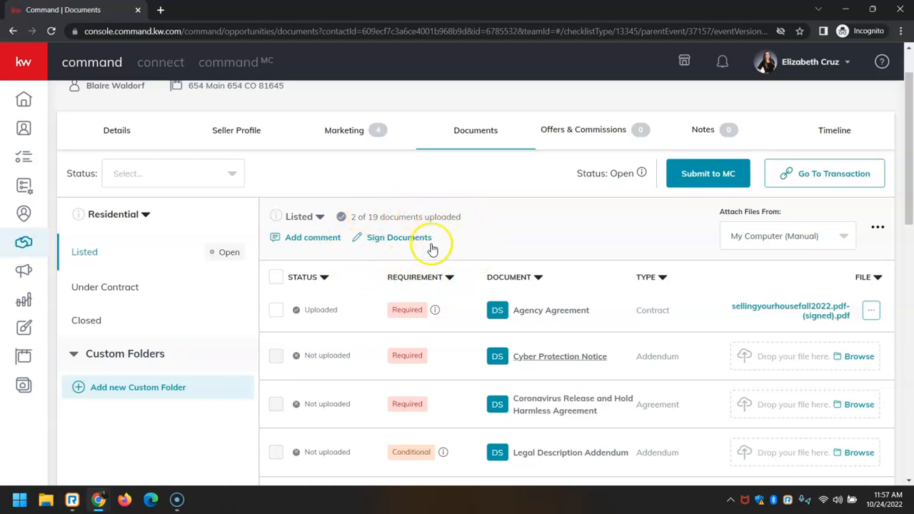
mouse_move(397, 266)
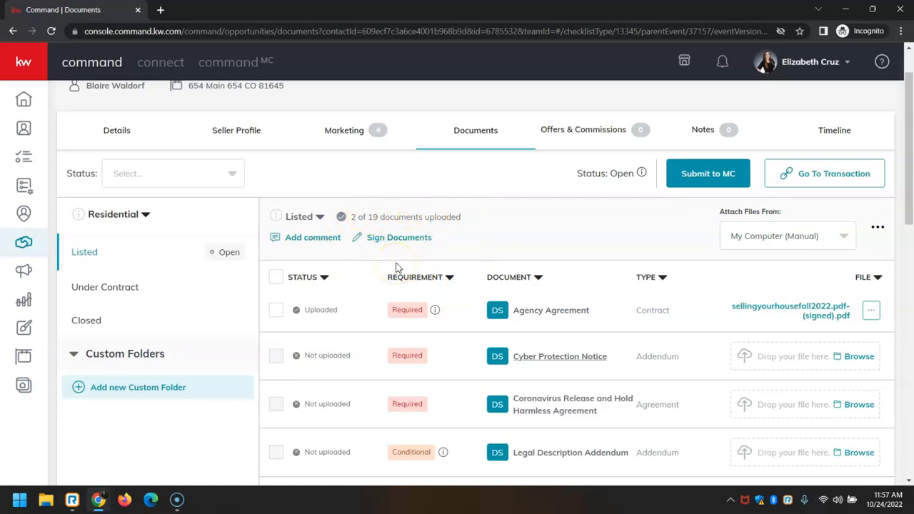
scroll(down, 3)
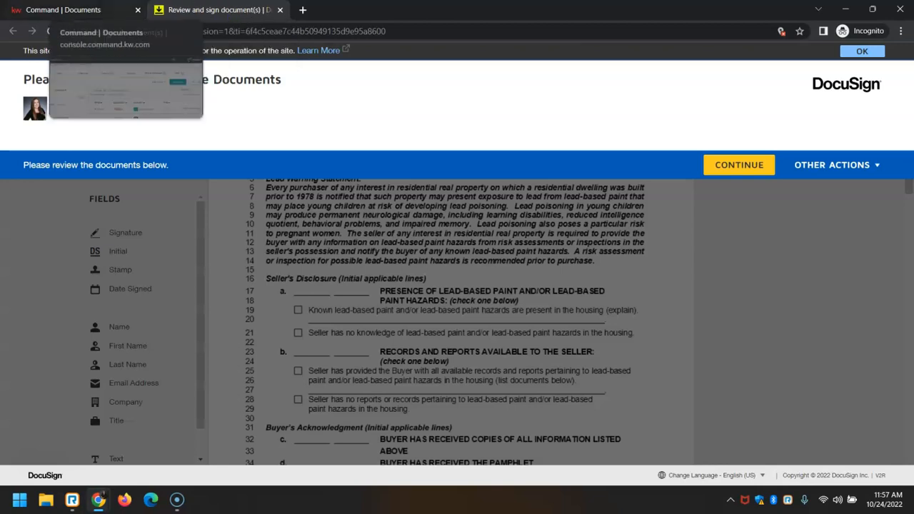
Switch to the DocuSign tab and continue into the Lead Based Paint Disclosure Addendum
click(214, 9)
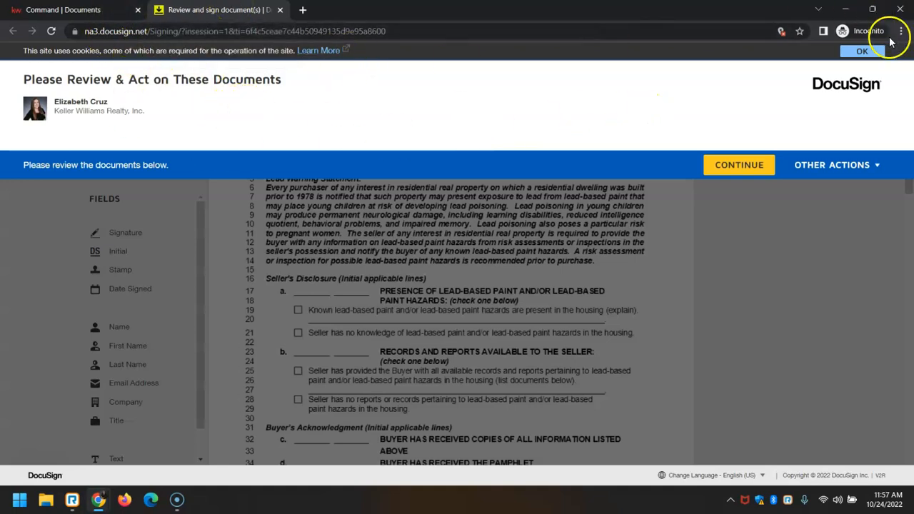
click(899, 33)
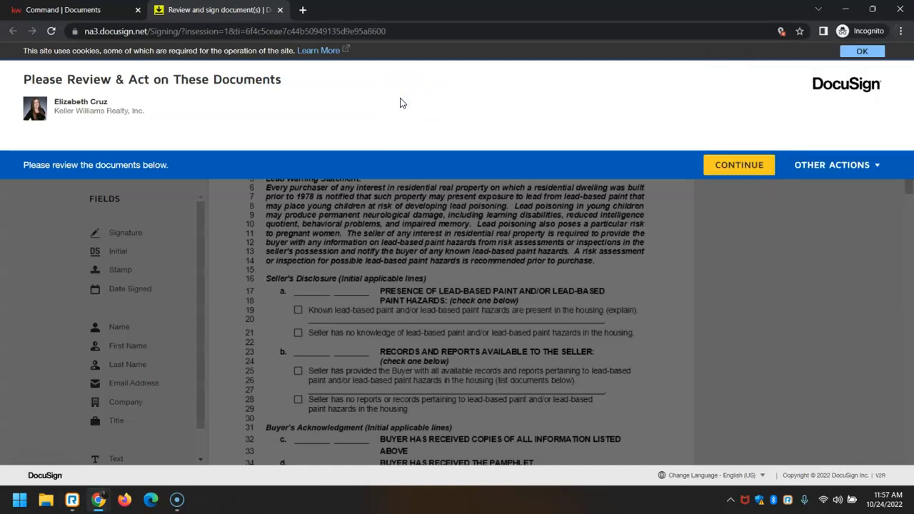
mouse_move(415, 95)
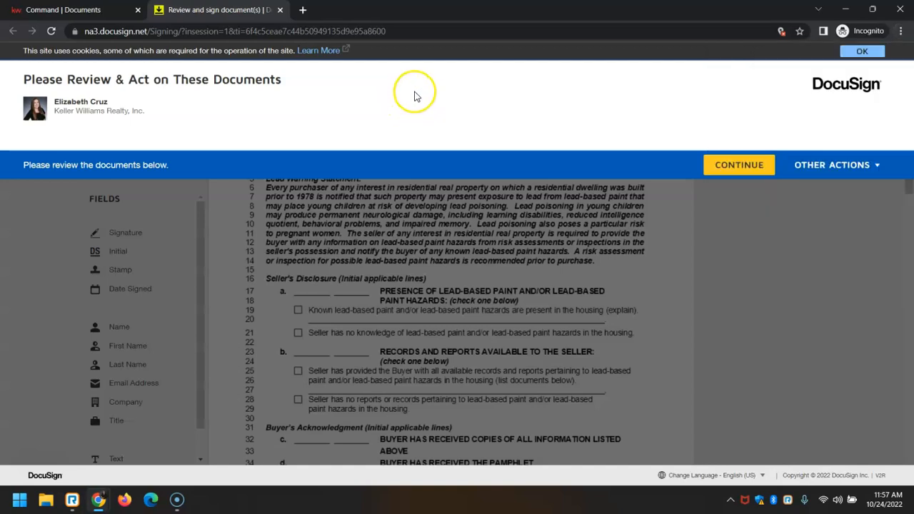
mouse_move(560, 385)
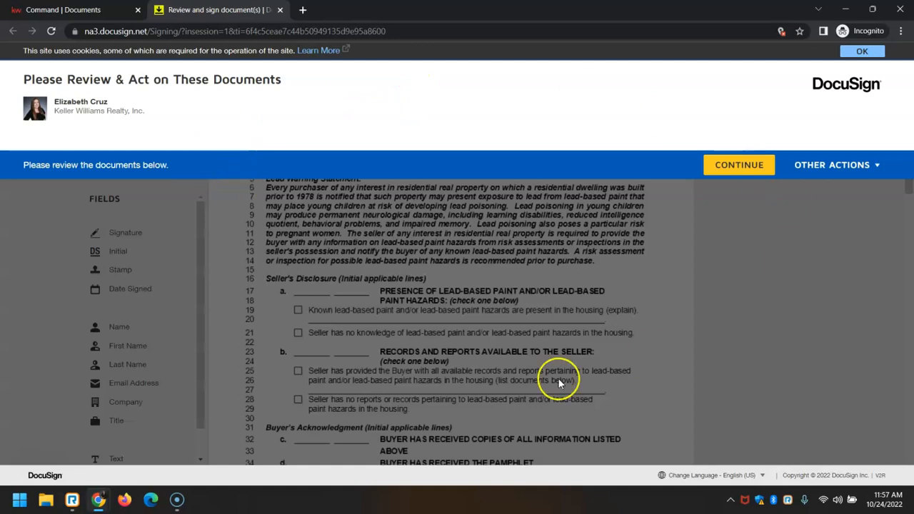
mouse_move(284, 286)
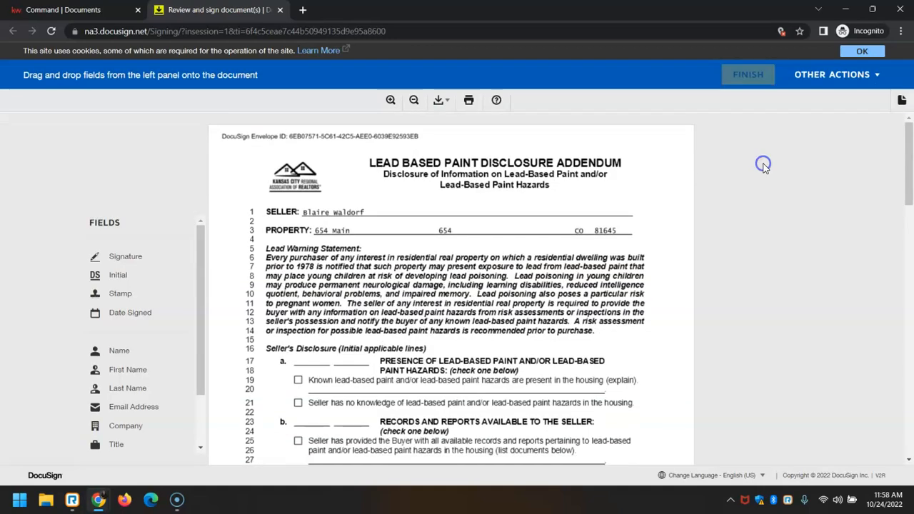
Place a signature and Date Signed 10/24/2022 on the Licensee Assisting Buyer line
scroll(down, 3)
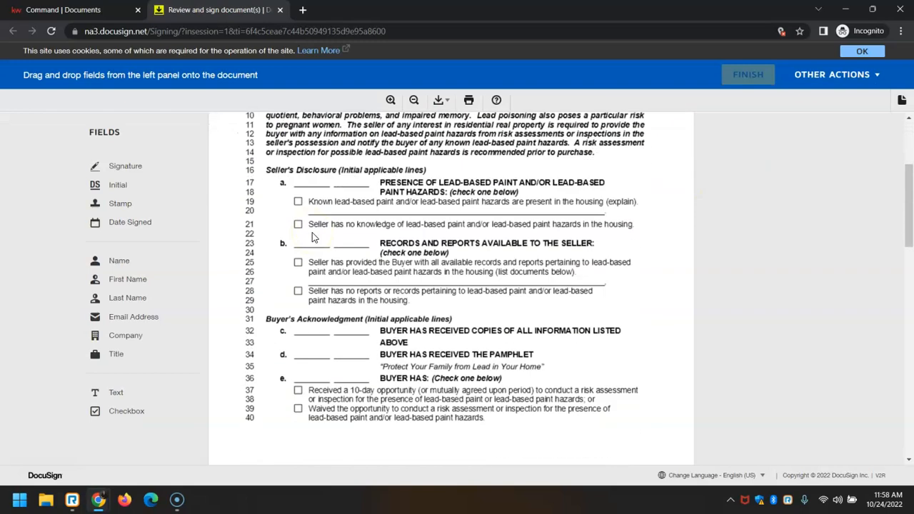
scroll(down, 3)
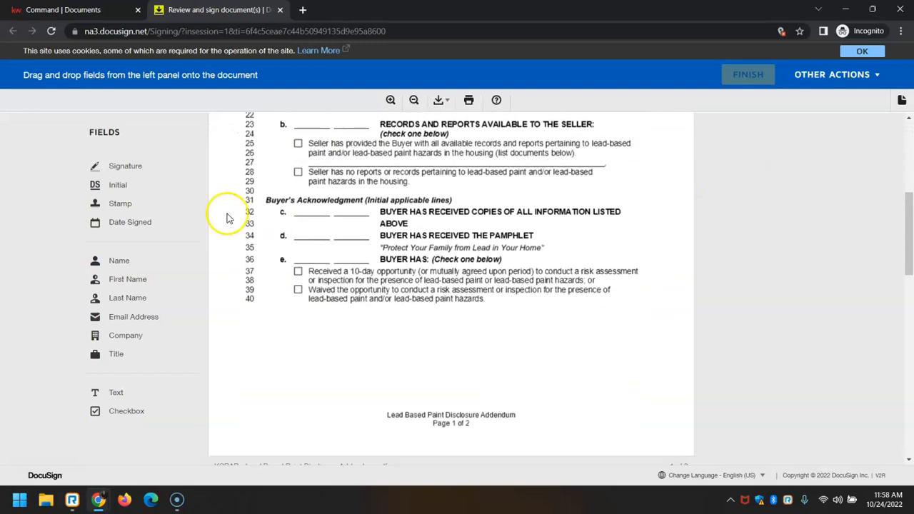
scroll(down, 3)
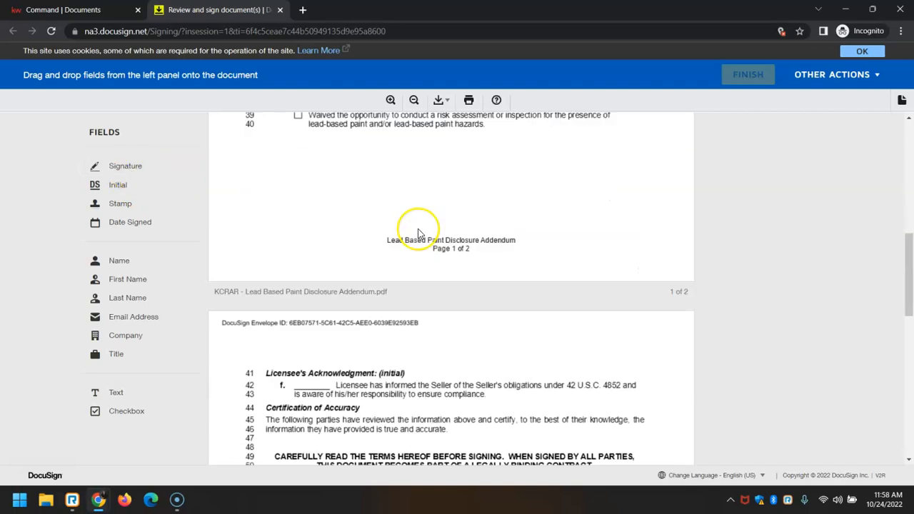
scroll(down, 3)
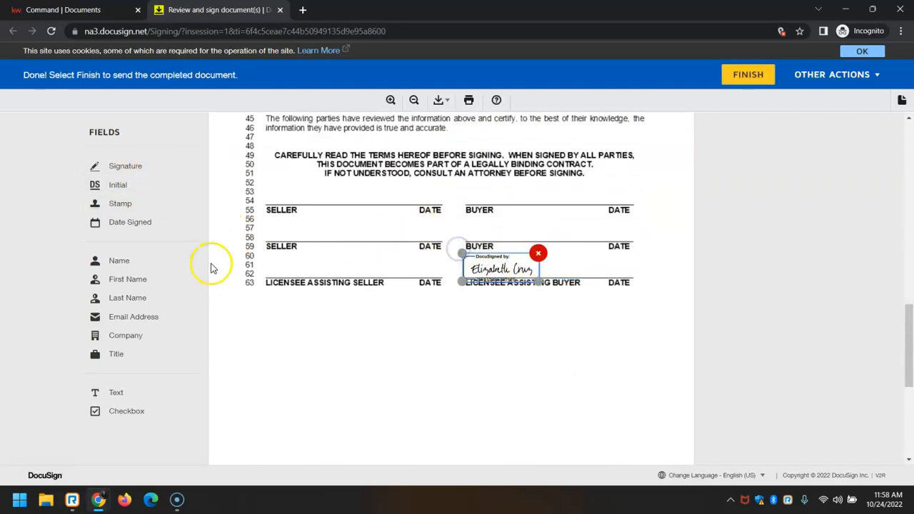
click(535, 261)
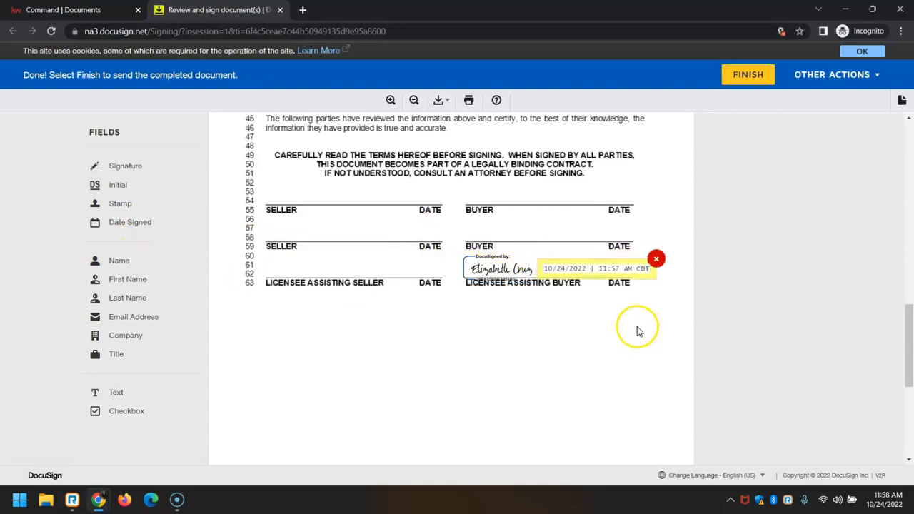
mouse_move(243, 352)
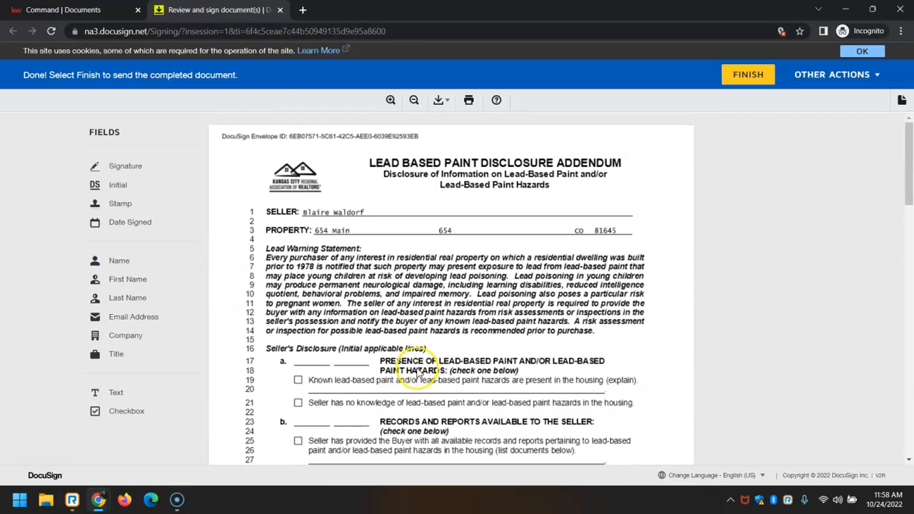
mouse_move(116, 393)
text([city])
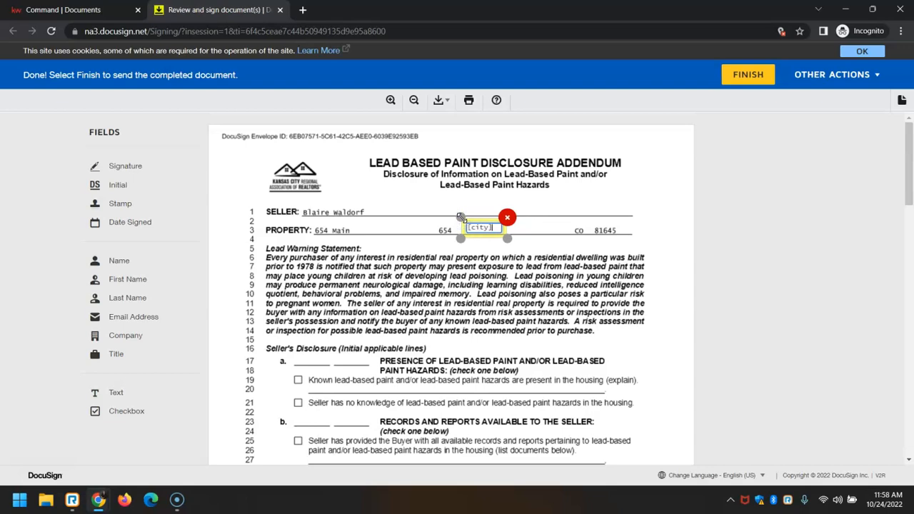
scroll(down, 3)
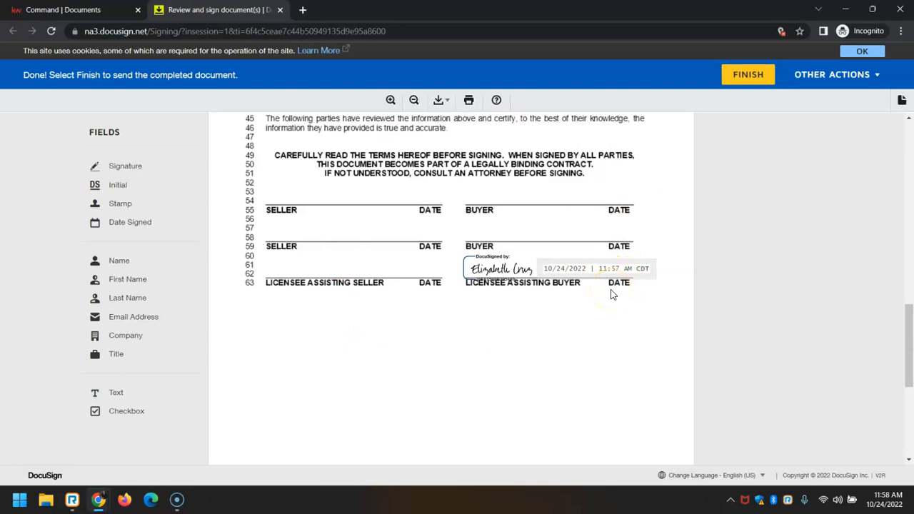
mouse_move(749, 74)
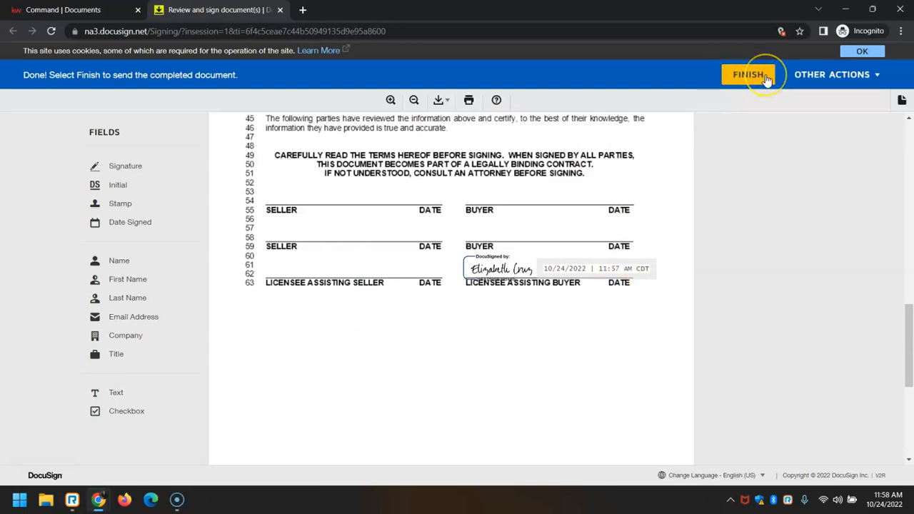
Finish DocuSign signing and find the signed addendum on the Lead Based Paint Disclosure row
click(748, 74)
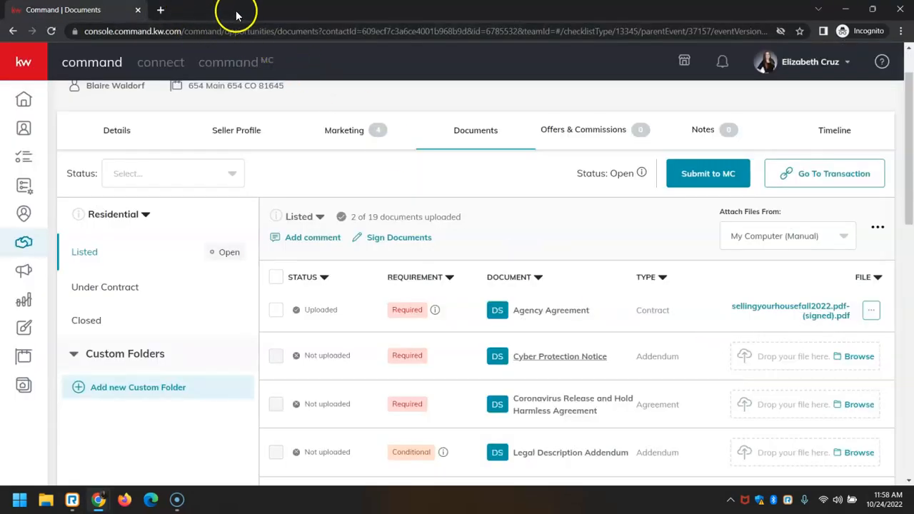
scroll(down, 3)
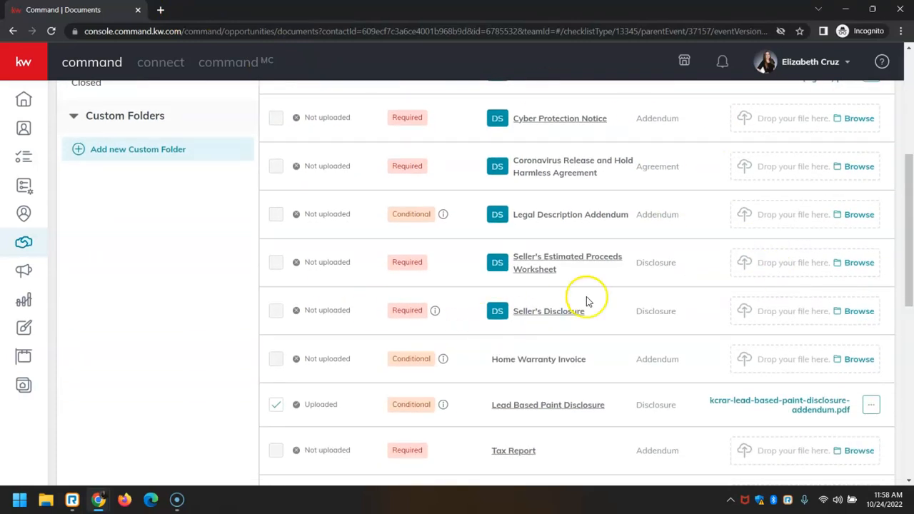
scroll(down, 3)
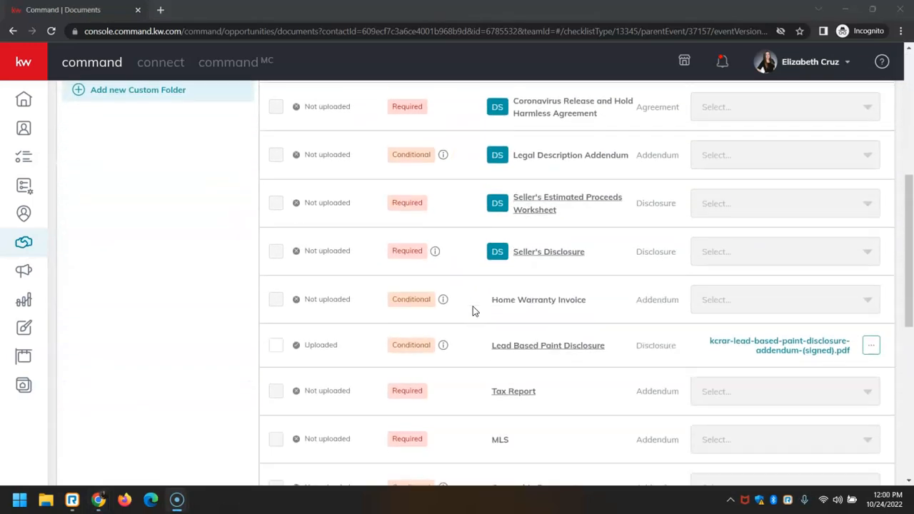
mouse_move(813, 350)
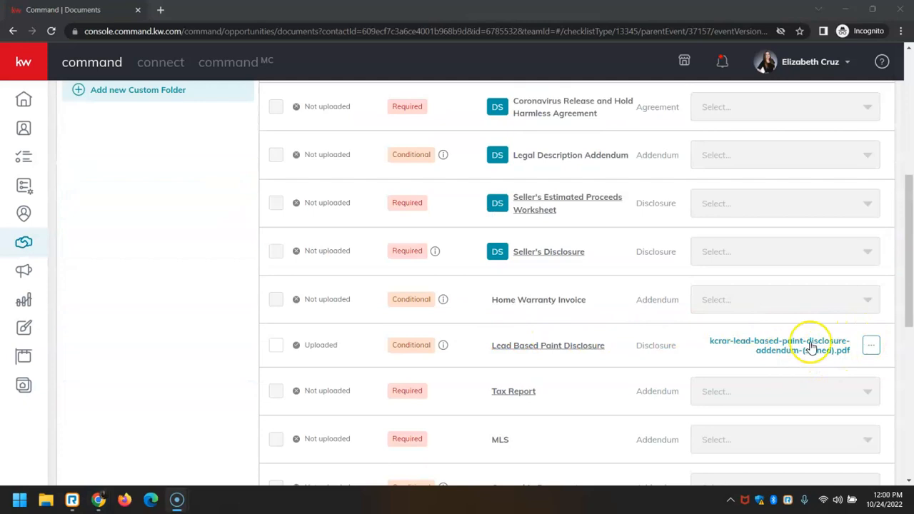
mouse_move(831, 362)
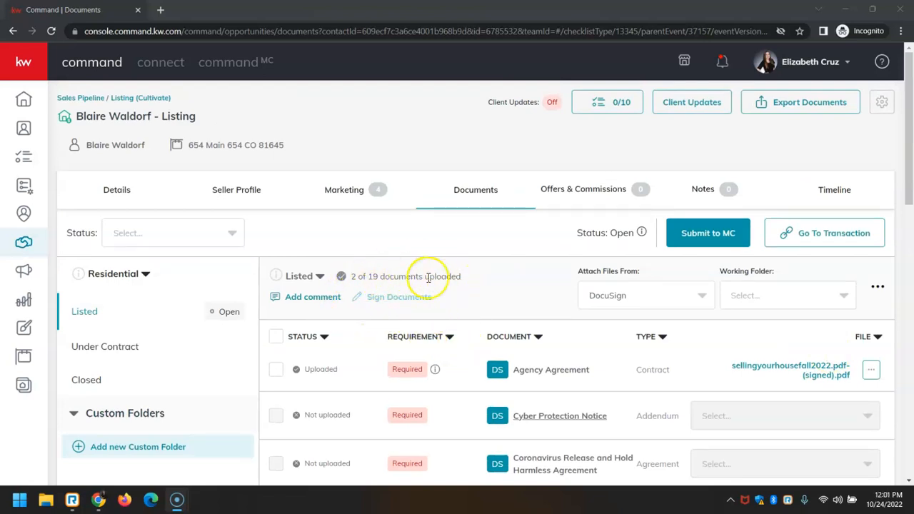
mouse_move(497, 216)
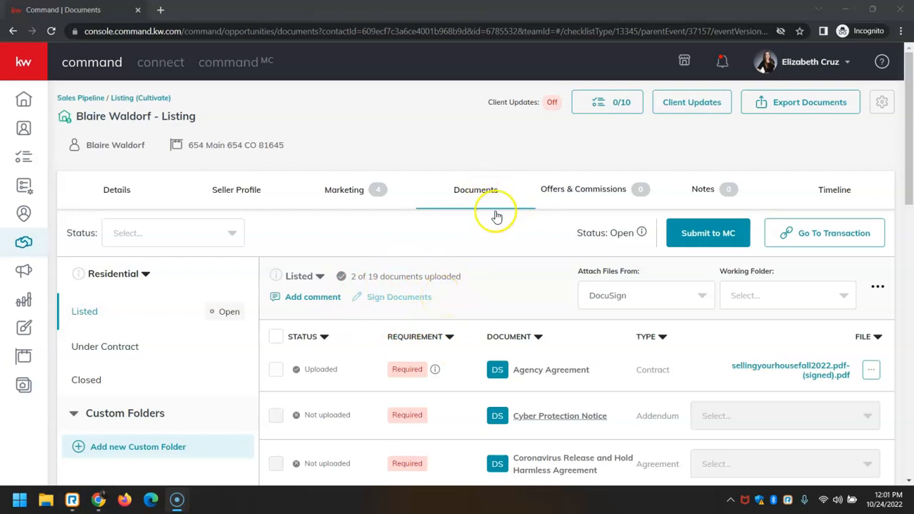